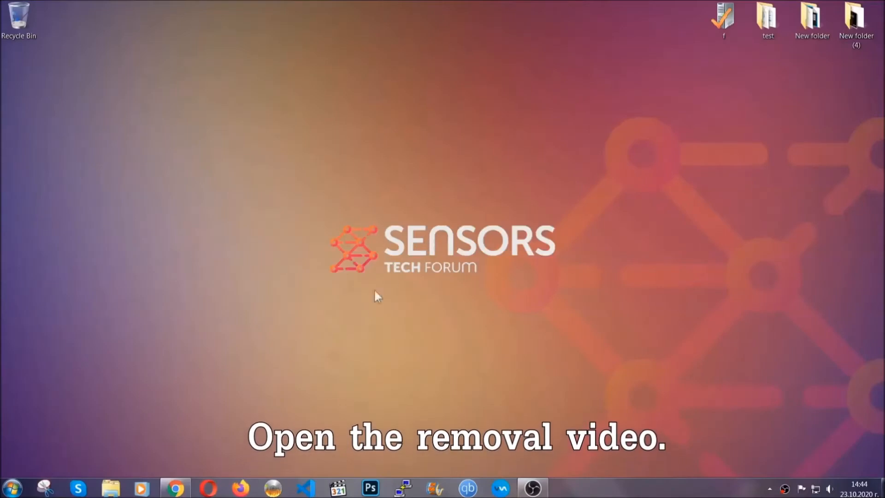
# From the removal video's description link, reach the ransomware article and download SpyHunter-Installer.exe
pyautogui.click(175, 486)
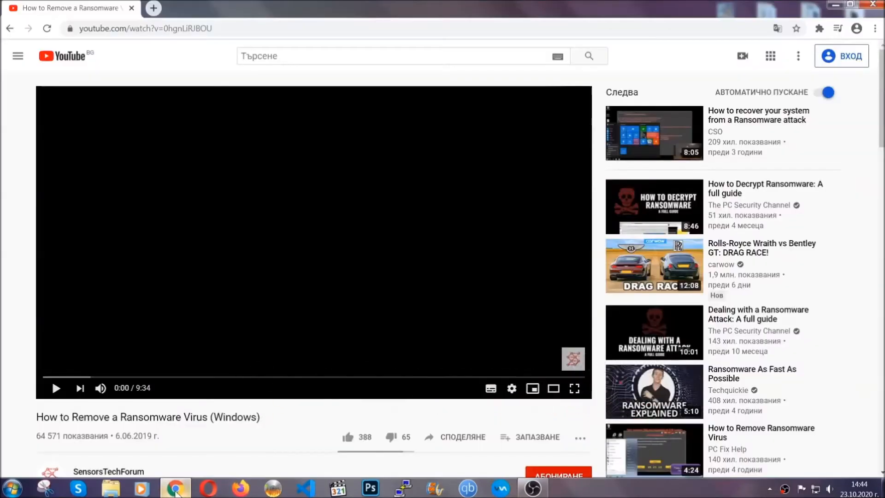
pyautogui.scroll(-3)
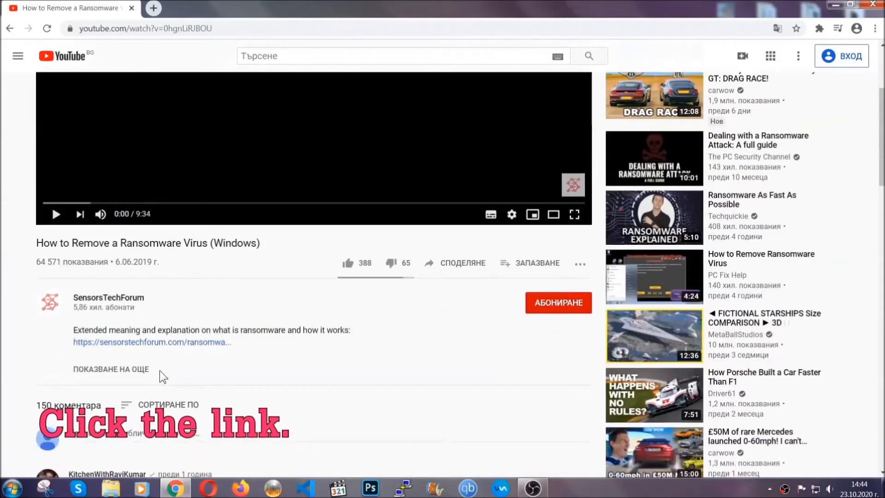
pyautogui.click(152, 341)
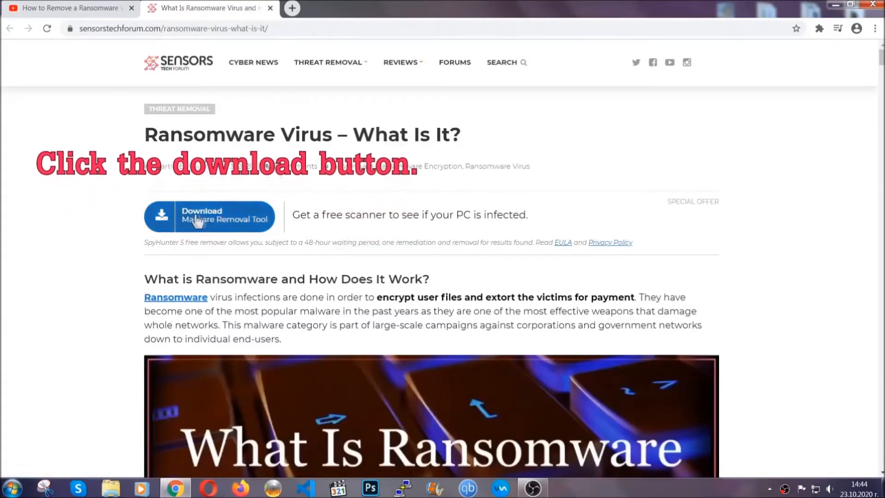
pyautogui.click(209, 216)
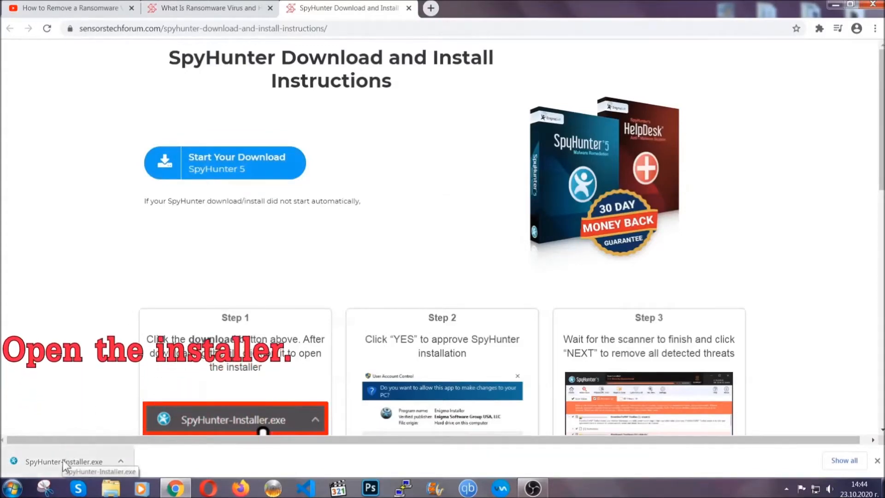
# Run SpyHunter-Installer.exe with English language, accept the EULA and install SpyHunter 5
pyautogui.click(63, 460)
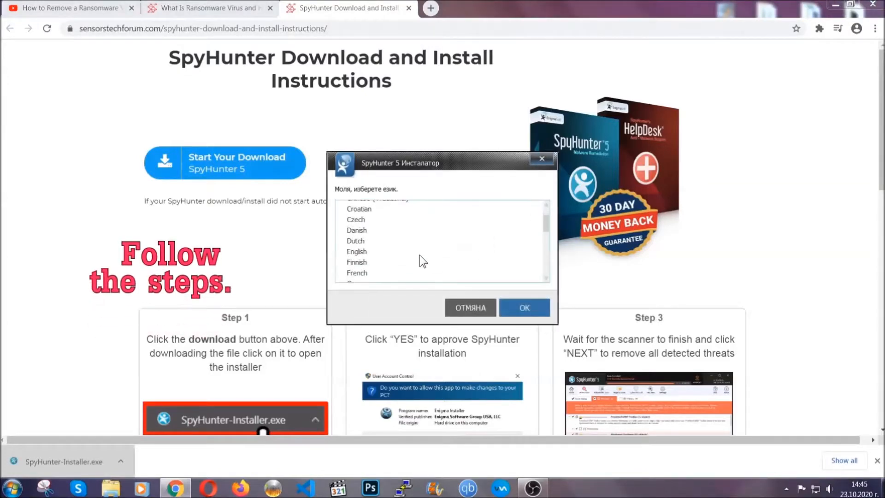
pyautogui.click(356, 251)
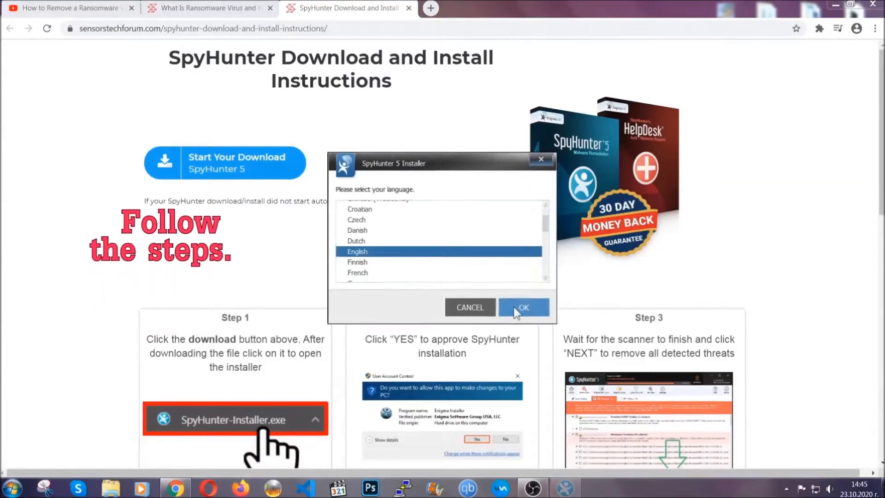
pyautogui.click(522, 307)
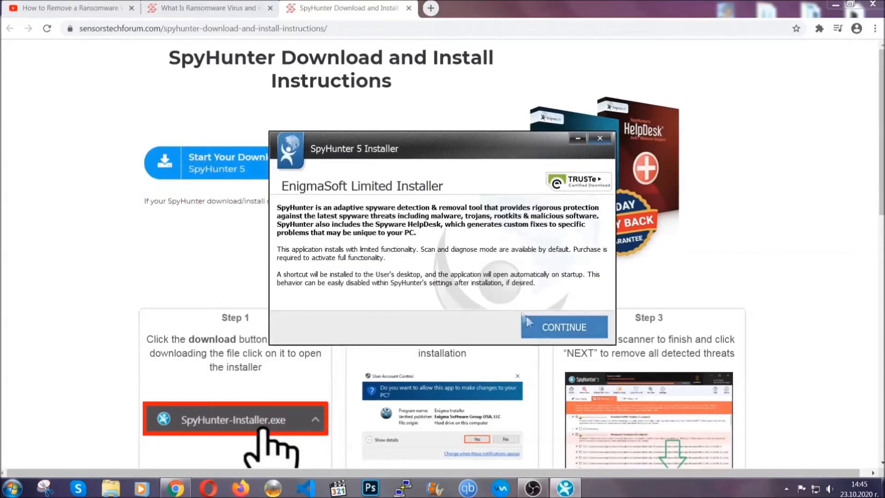
pyautogui.click(563, 326)
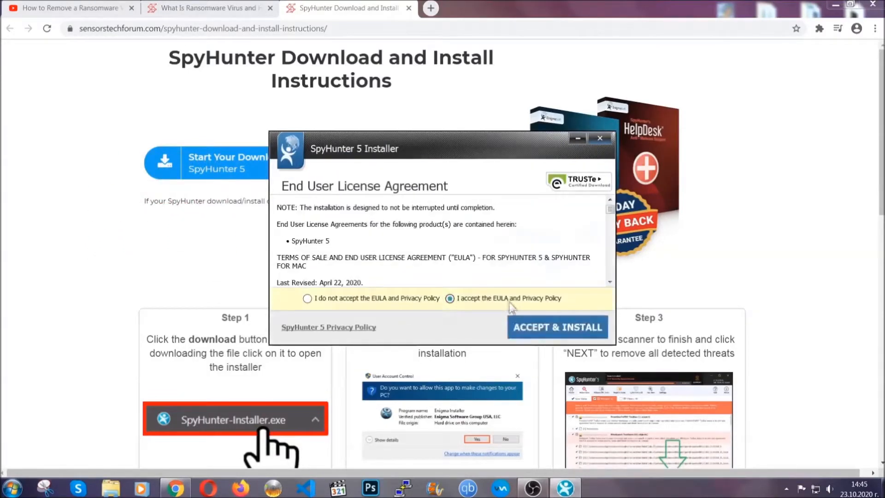
pyautogui.click(557, 326)
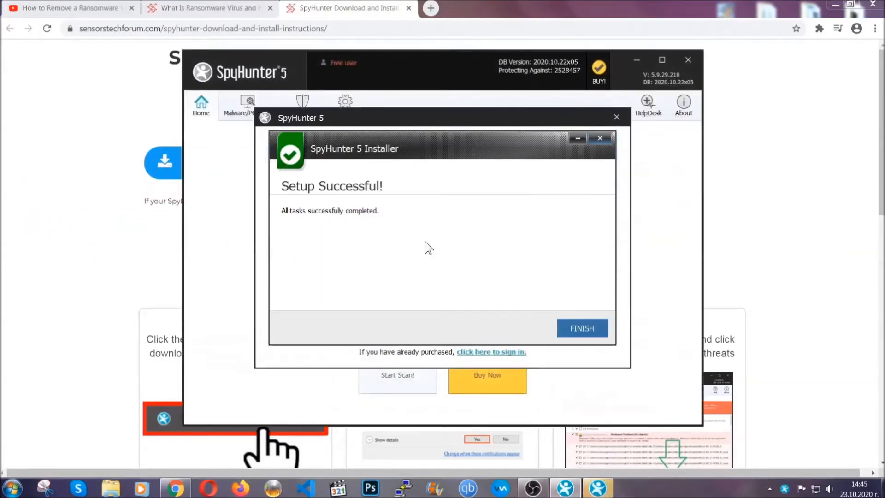
# Finish setup and proceed past the scan result flagging Keygen.exe as PUP.Keygen.BB
pyautogui.click(581, 328)
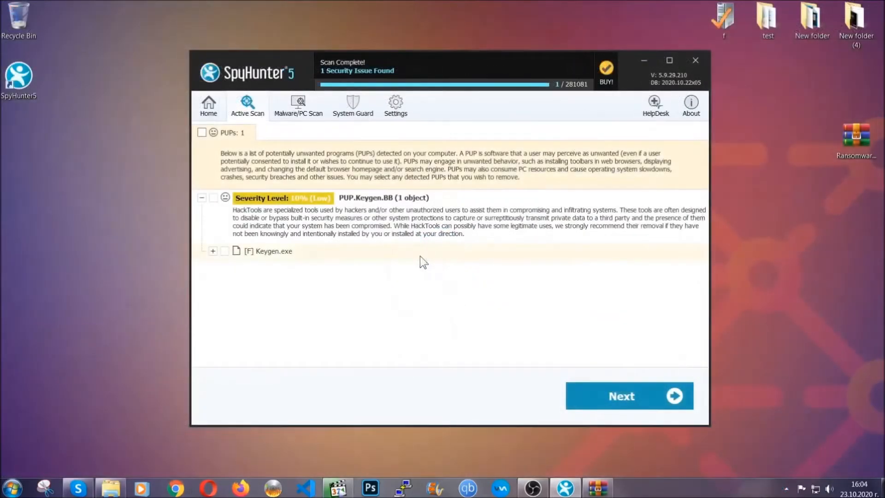
pyautogui.click(202, 132)
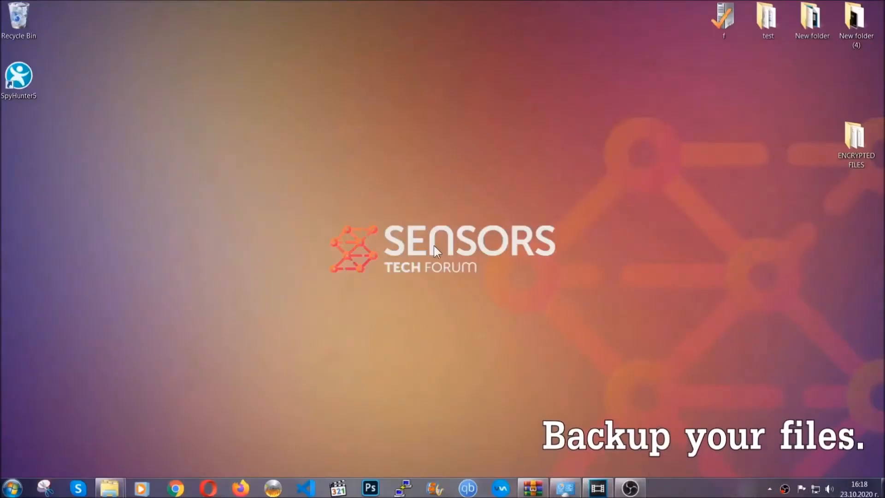
# Copy the six .efji files from the ENCRYPTED FILES folder
pyautogui.click(856, 141)
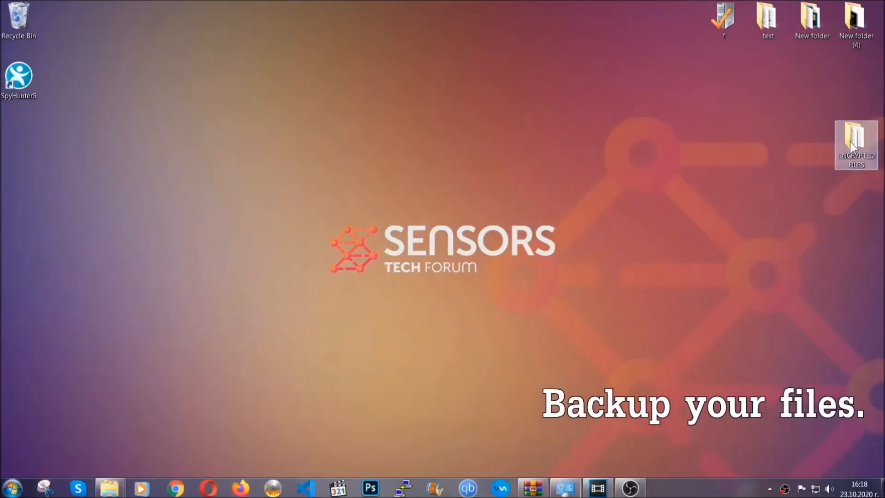
pyautogui.doubleClick(855, 144)
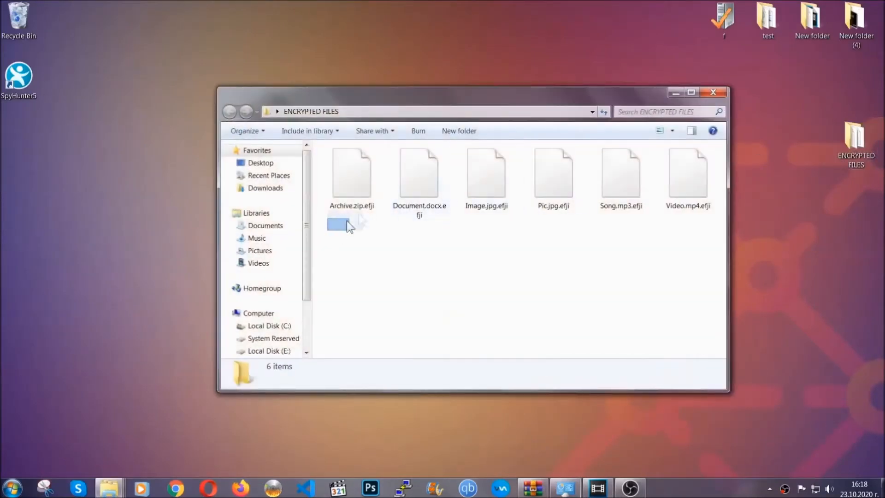
pyautogui.rightClick(687, 175)
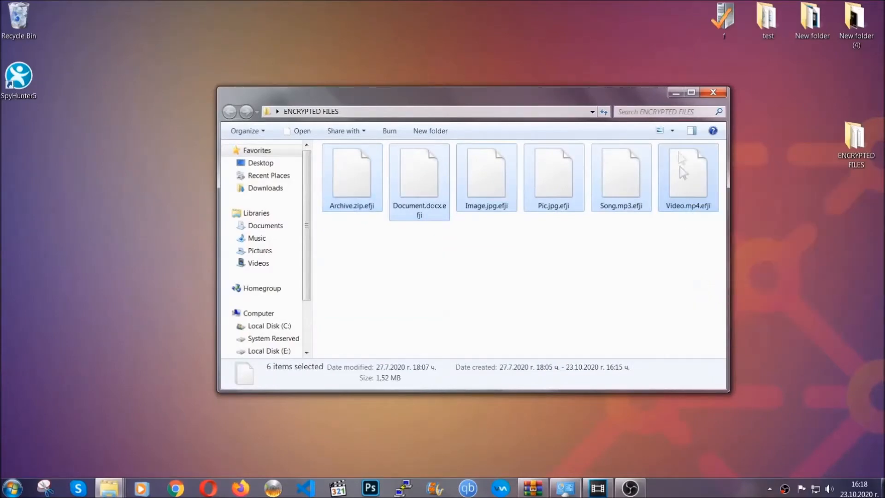
pyautogui.click(713, 92)
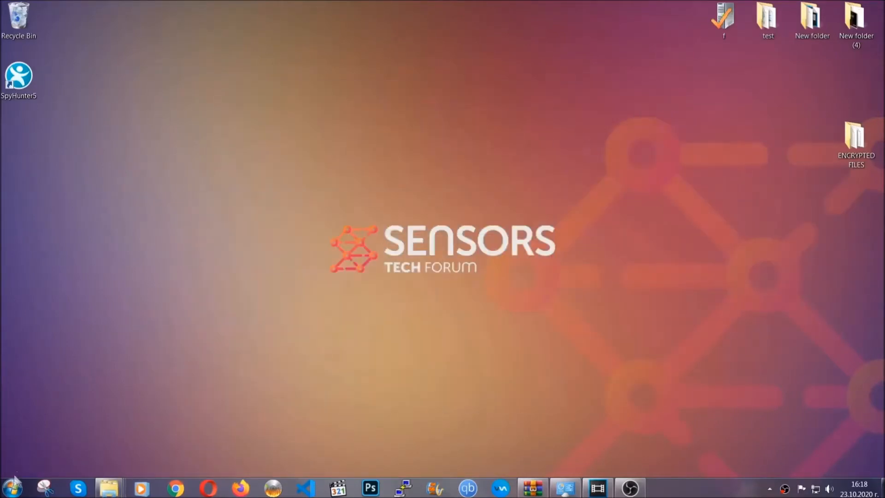
# Paste the encrypted files onto FLASH DRIVE (H:) as a backup and close Explorer
pyautogui.click(11, 487)
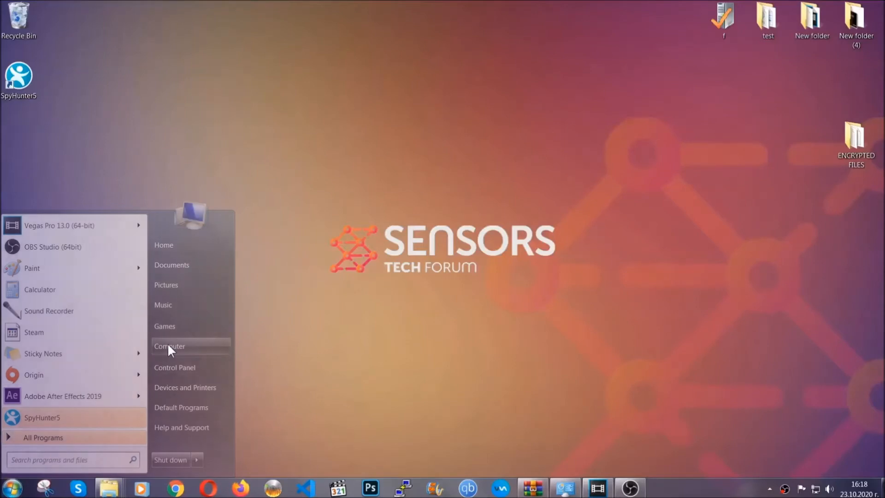
pyautogui.click(169, 346)
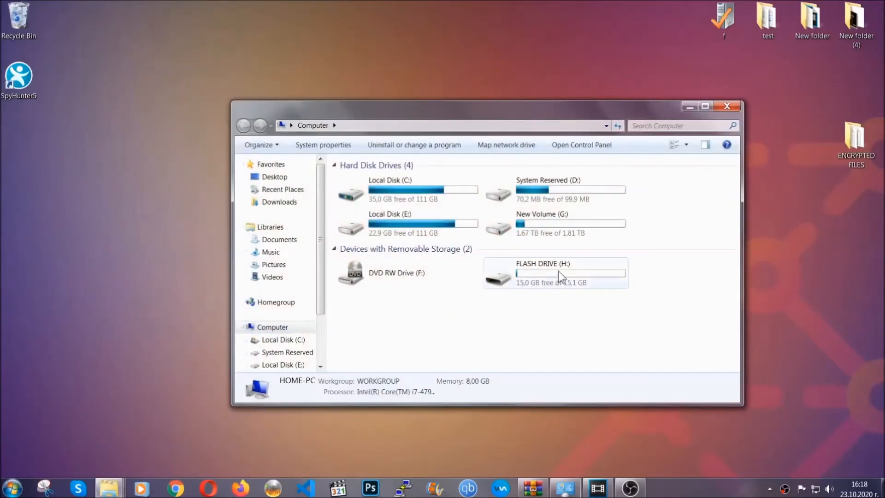
pyautogui.doubleClick(554, 273)
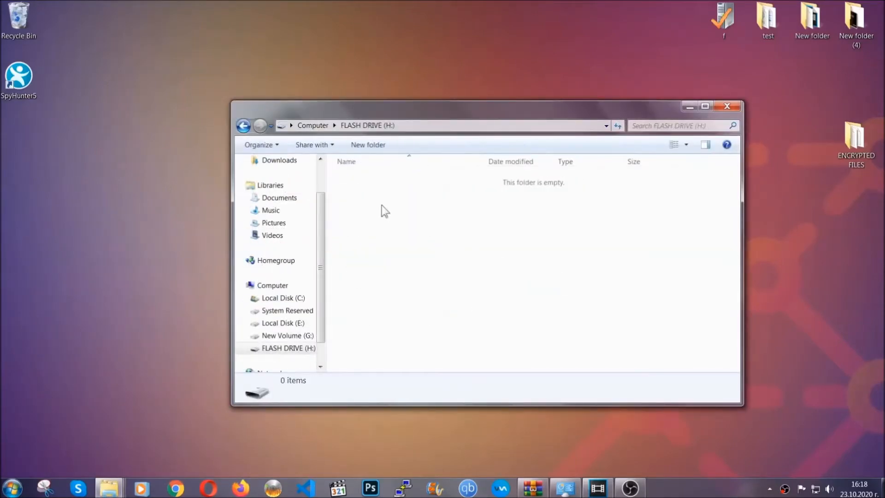
pyautogui.rightClick(383, 211)
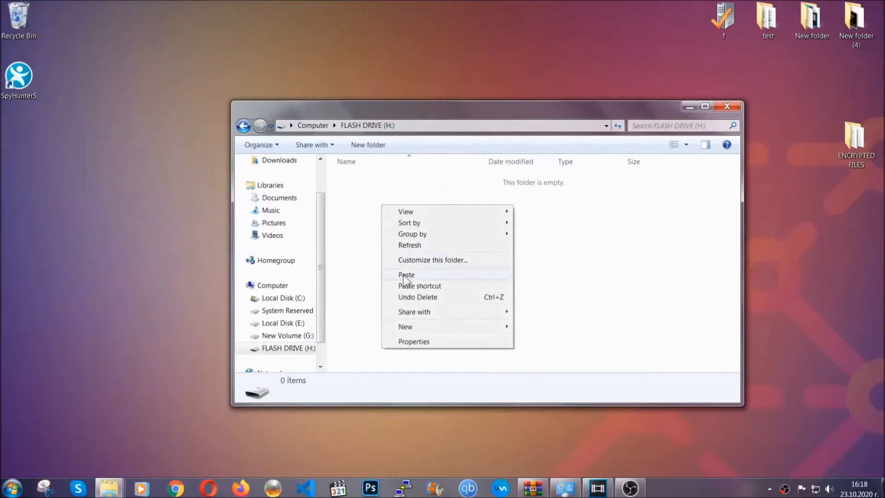
pyautogui.click(406, 275)
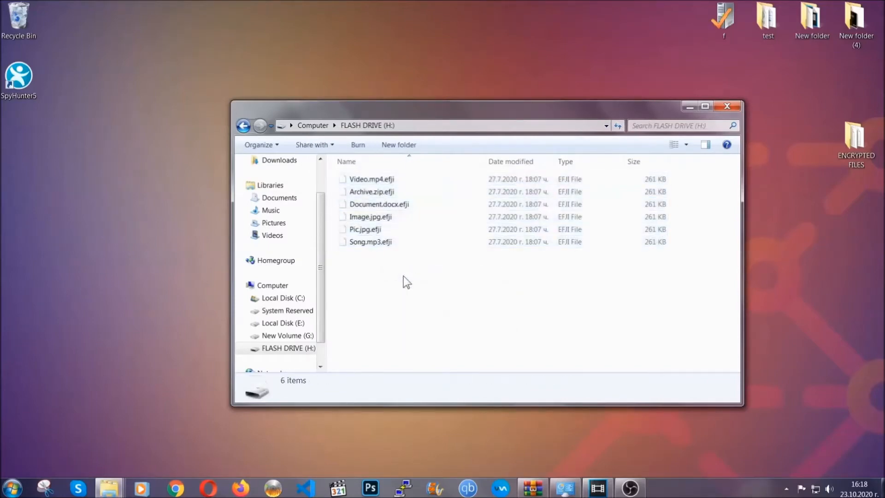
pyautogui.moveTo(728, 107)
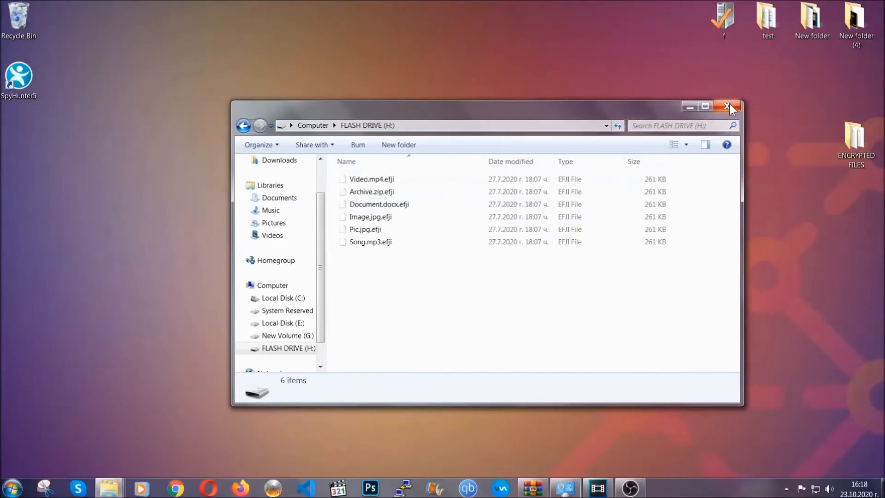
pyautogui.click(730, 107)
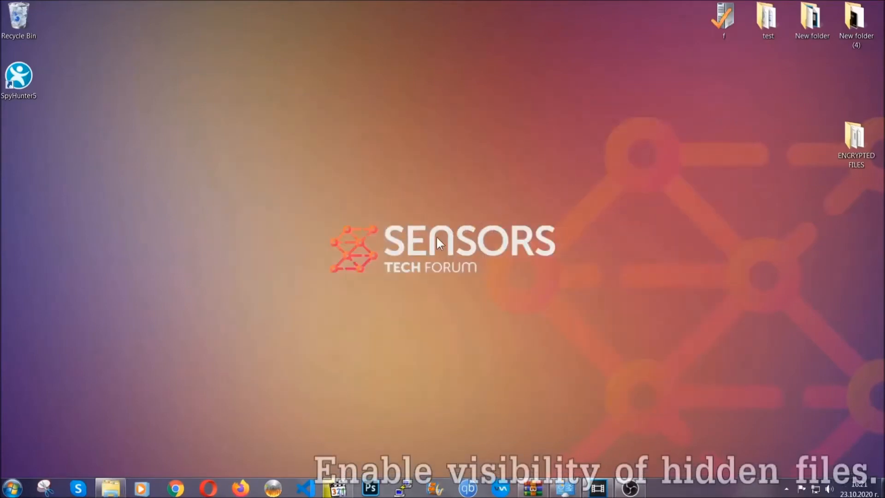
pyautogui.moveTo(74, 429)
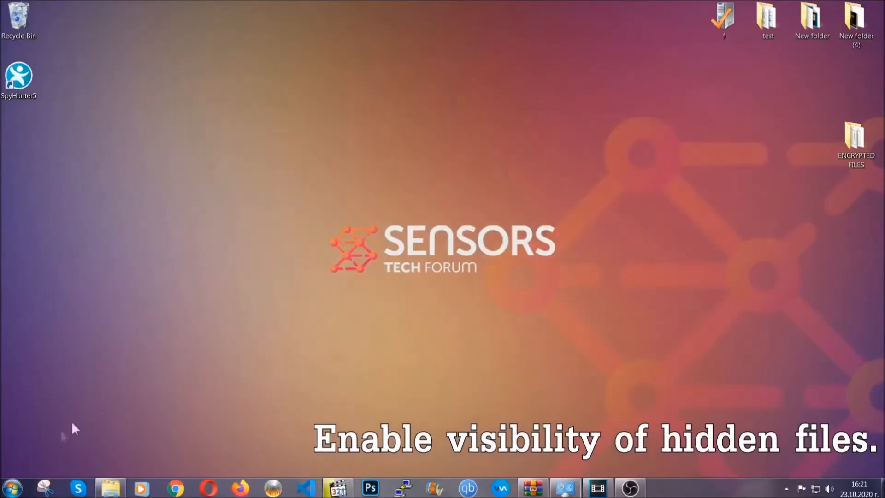
# Via Start search, set Folder Options to show hidden files, folders and drives and apply it
pyautogui.click(11, 487)
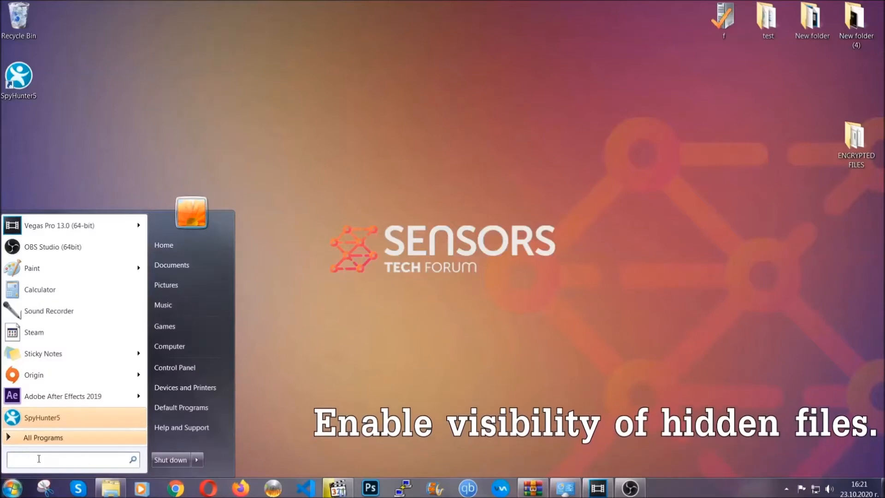
pyautogui.write('s')
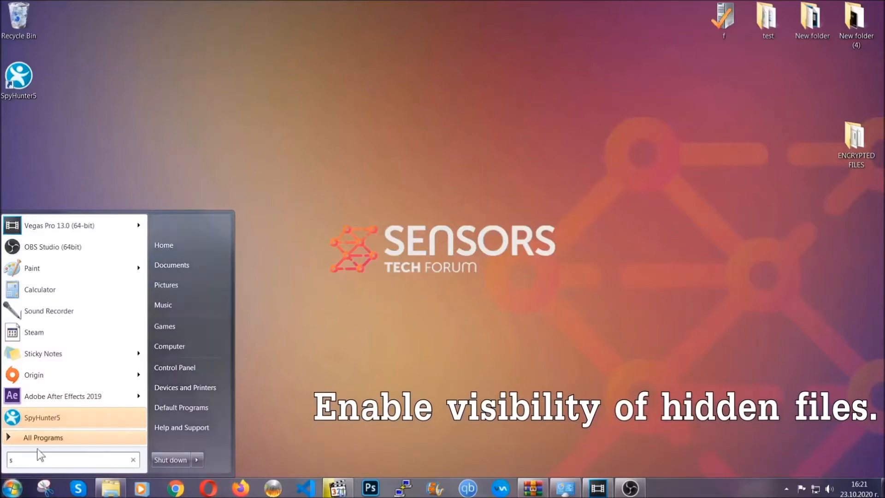
pyautogui.write('how hidden files and folders')
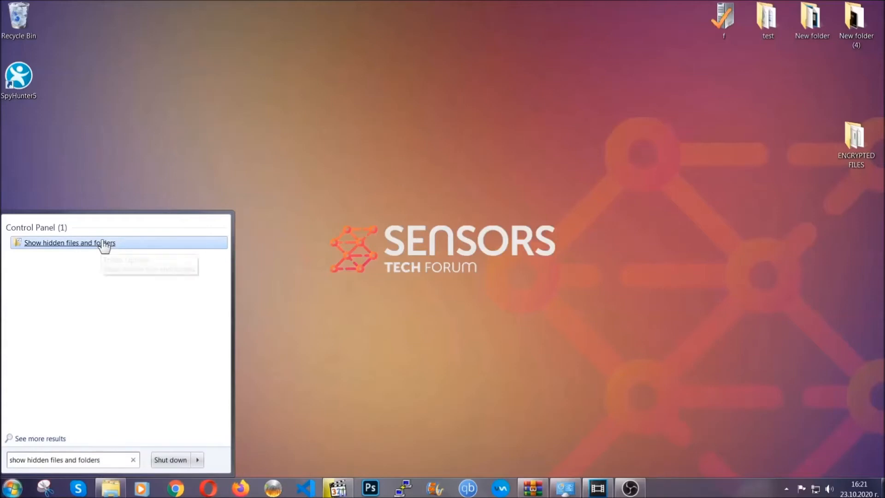
pyautogui.click(70, 243)
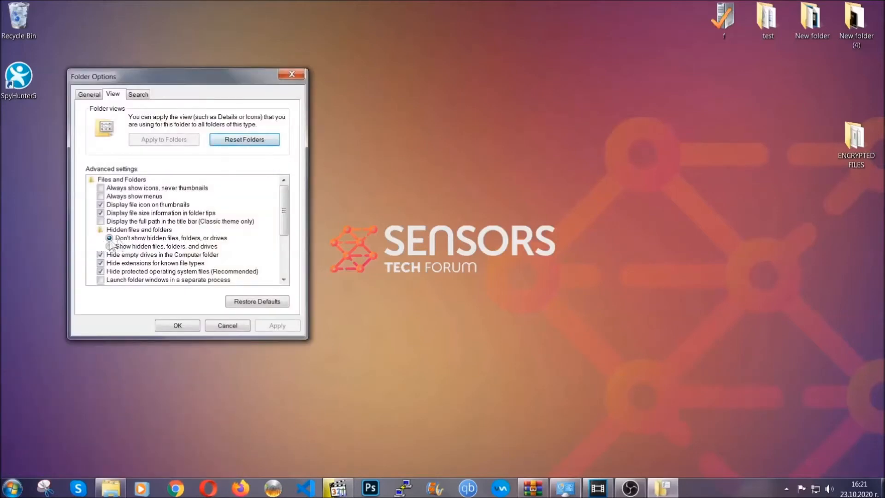
pyautogui.click(109, 246)
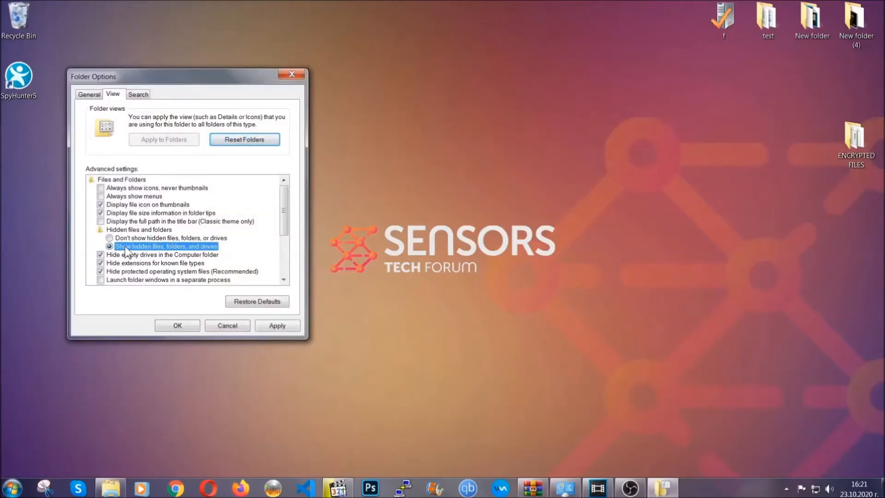
pyautogui.click(276, 325)
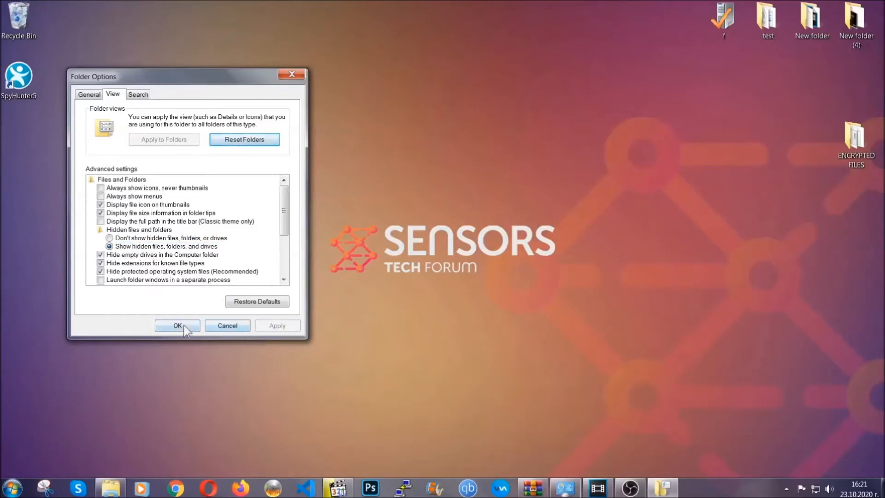
pyautogui.click(177, 325)
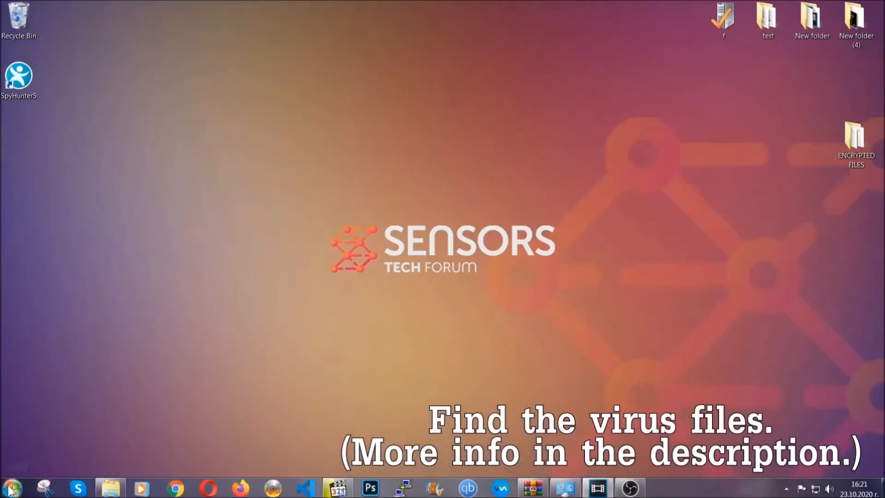
# Search the whole Computer for the EXAMPLE VIRUS NAME file
pyautogui.click(11, 488)
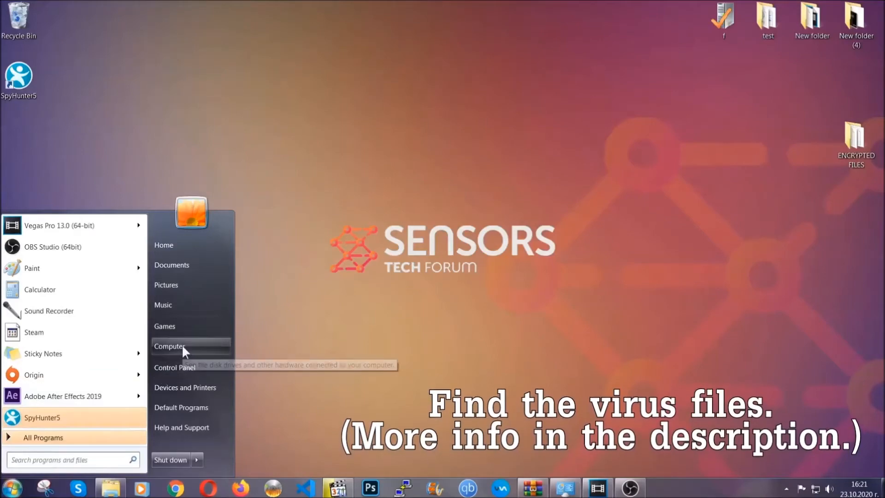
pyautogui.click(170, 345)
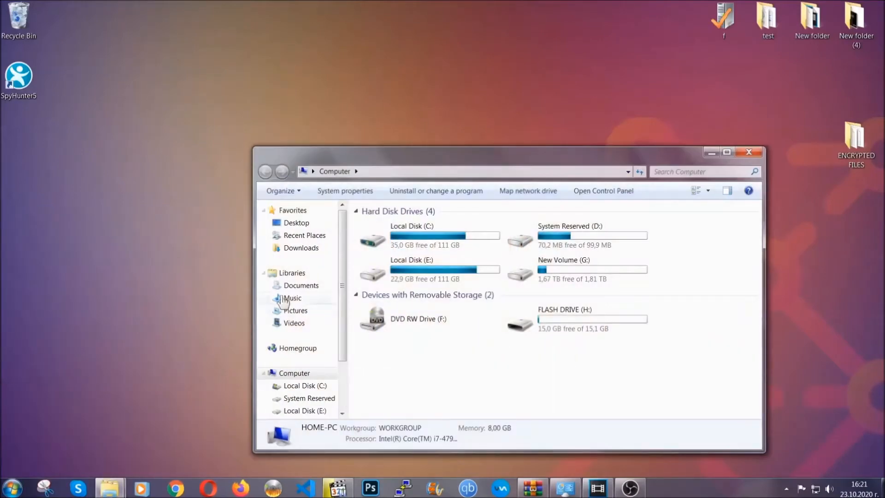
pyautogui.moveTo(508, 152); pyautogui.dragTo(424, 113)
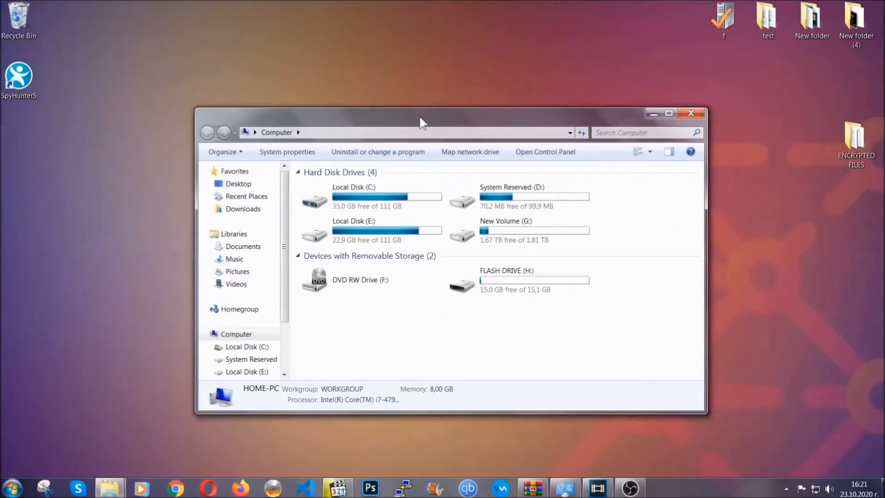
pyautogui.click(643, 131)
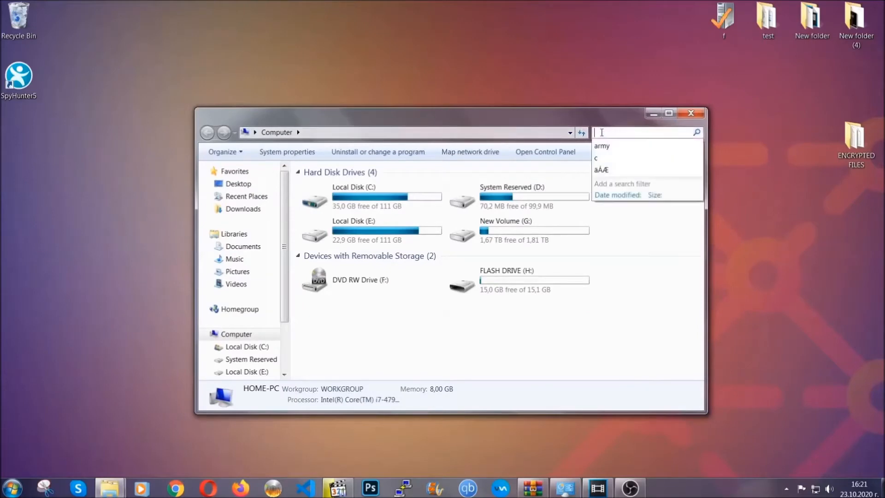
pyautogui.write('filee')
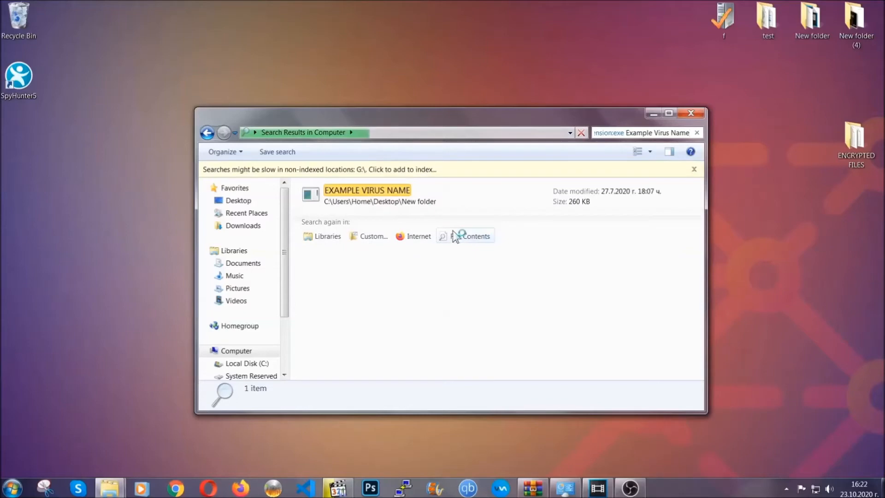
# Delete the found EXAMPLE VIRUS NAME executable to the Recycle Bin and close the window
pyautogui.click(367, 195)
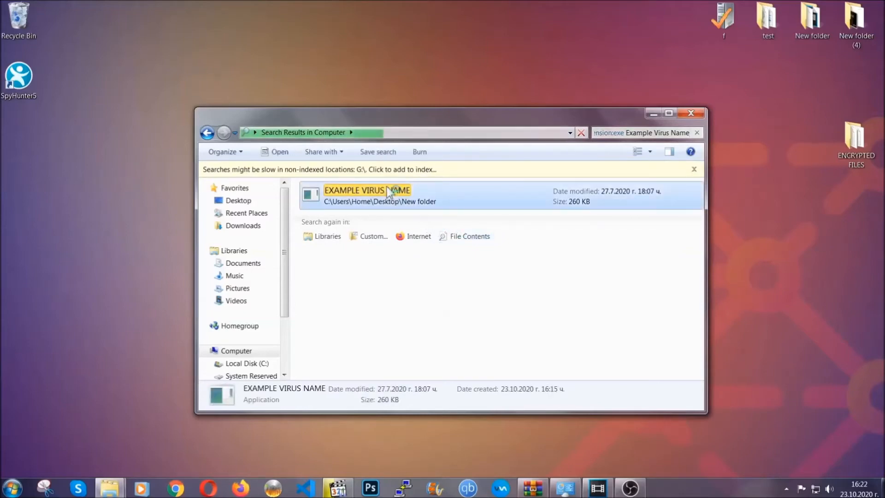
pyautogui.rightClick(367, 190)
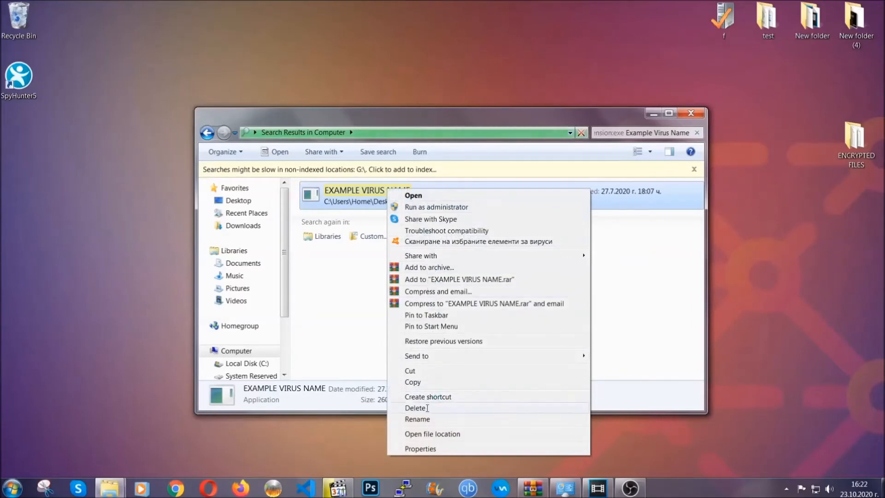
pyautogui.click(415, 407)
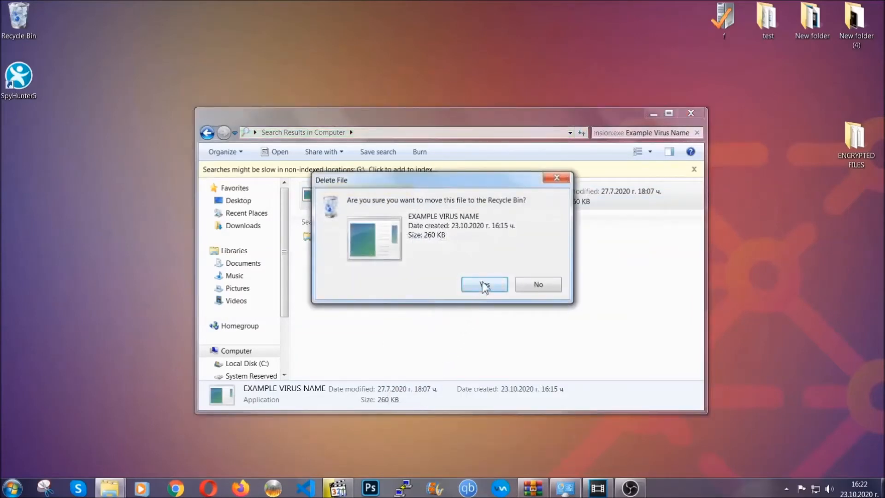
pyautogui.click(484, 284)
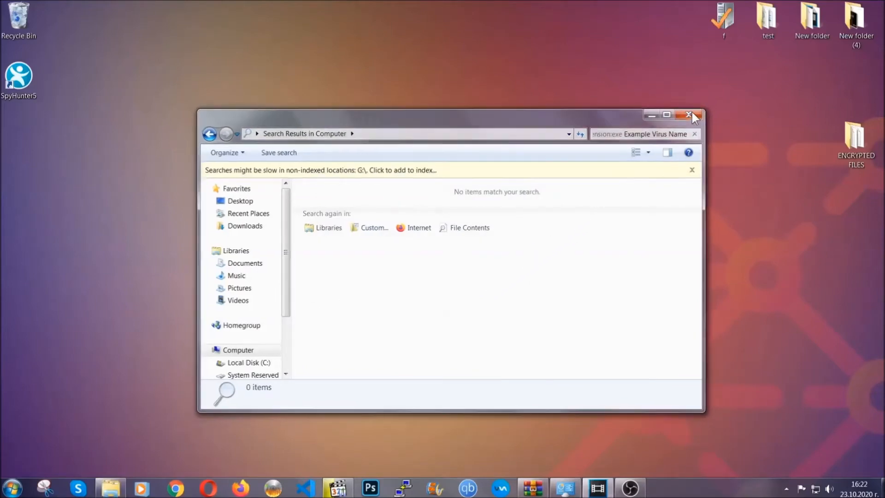
pyautogui.click(692, 115)
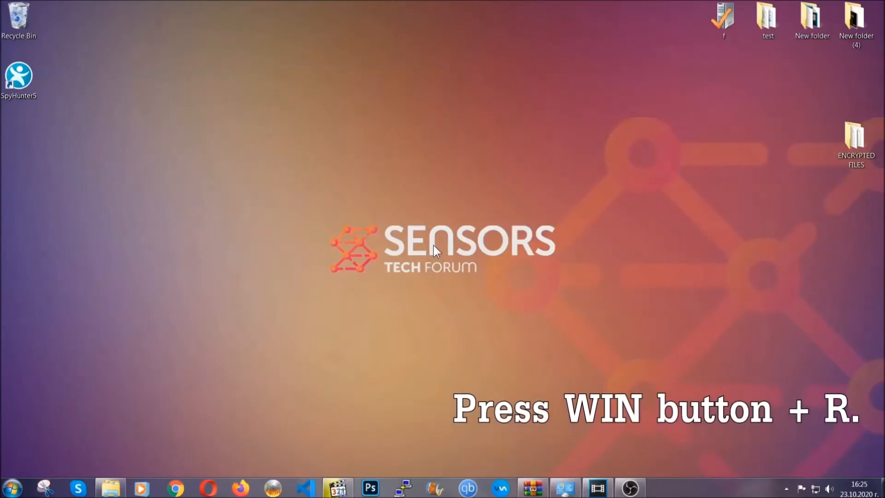
# Launch Registry Editor by running REGEDIT from Win+R
pyautogui.press('Win+r')
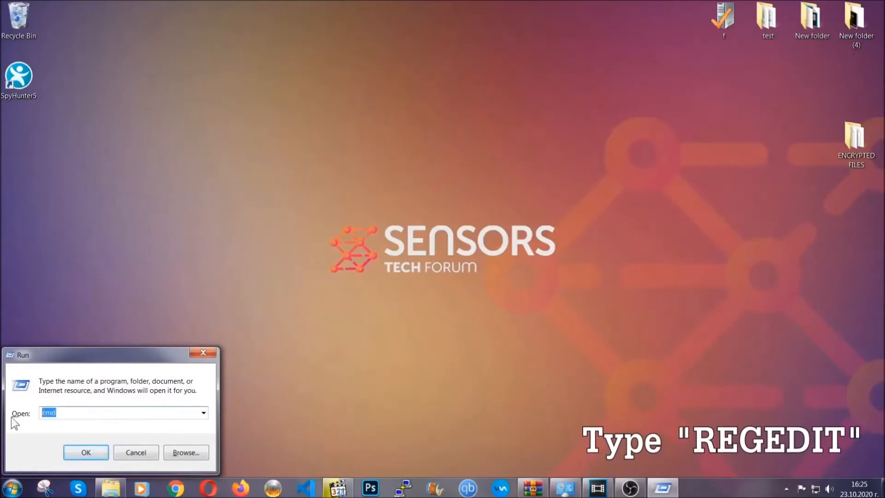
pyautogui.write('REGEDIT')
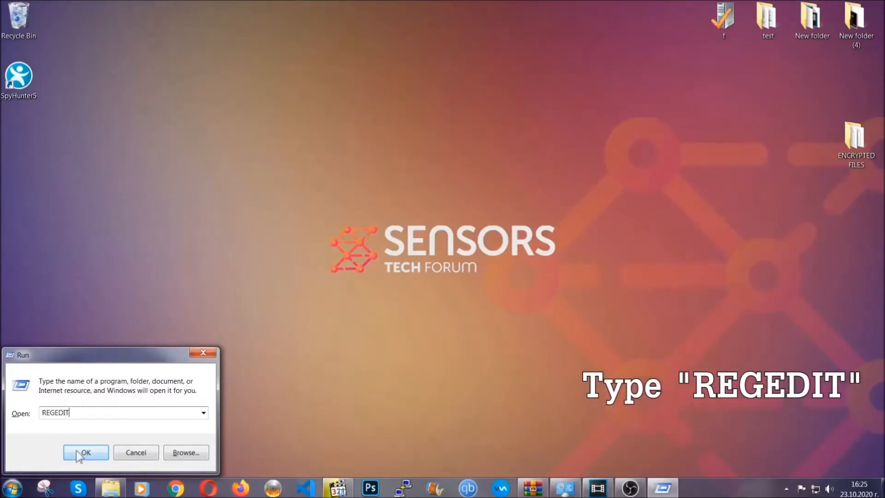
pyautogui.click(85, 452)
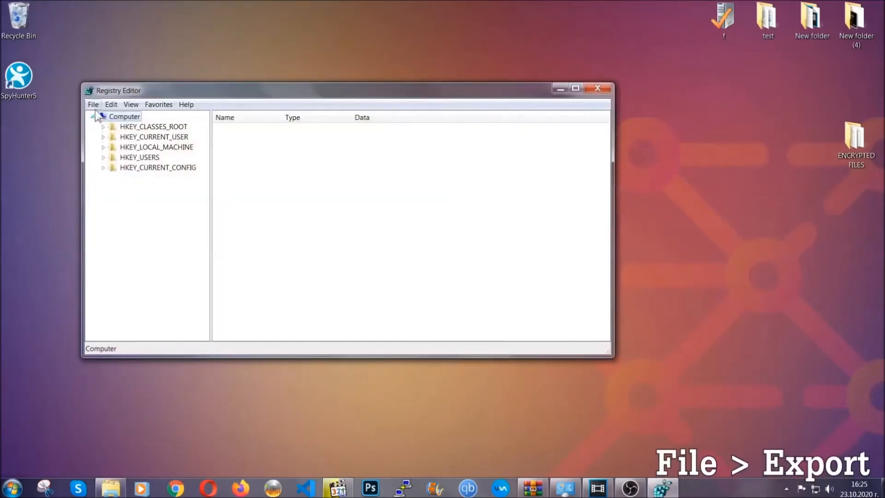
# Export the entire registry as BACKUP.reg to the desktop
pyautogui.click(93, 104)
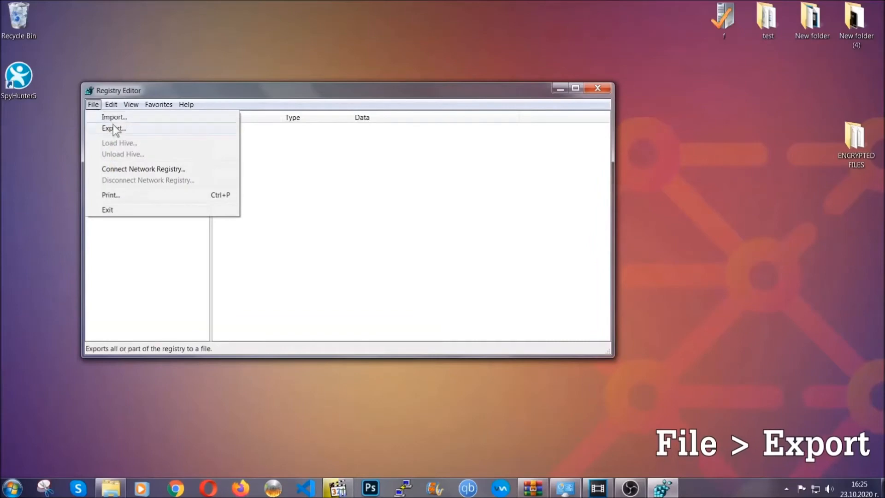
pyautogui.click(113, 129)
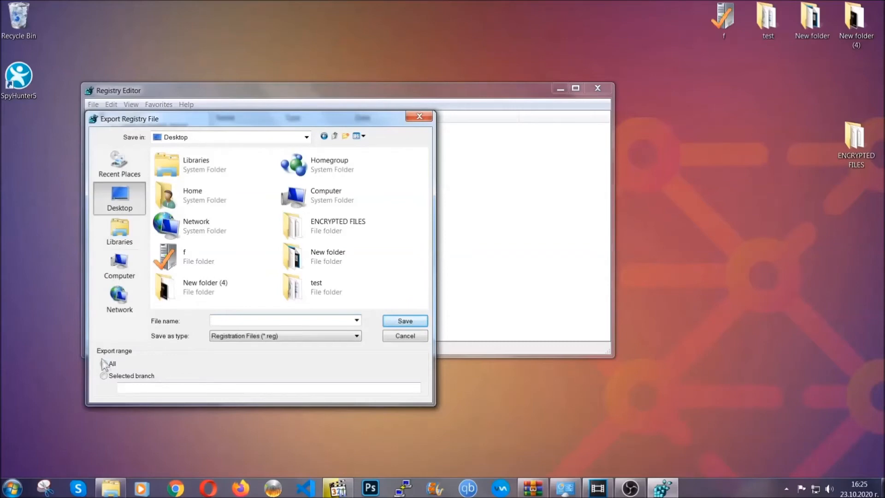
pyautogui.click(104, 363)
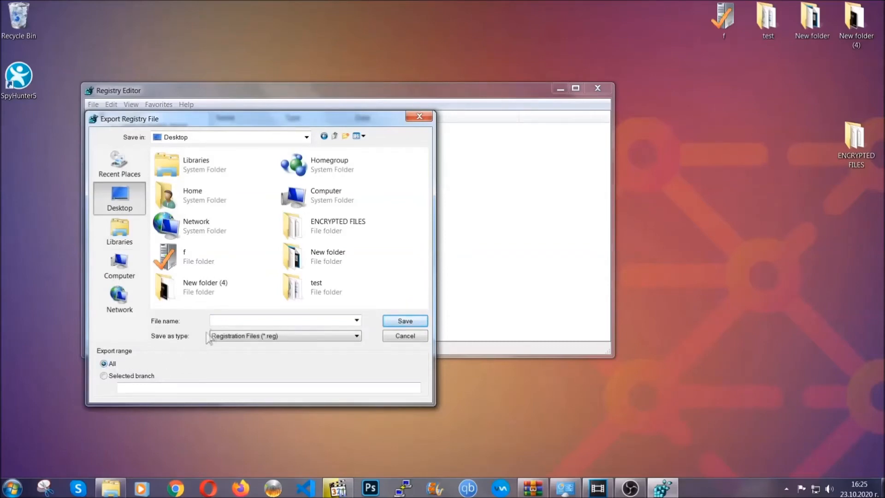
pyautogui.write('BA')
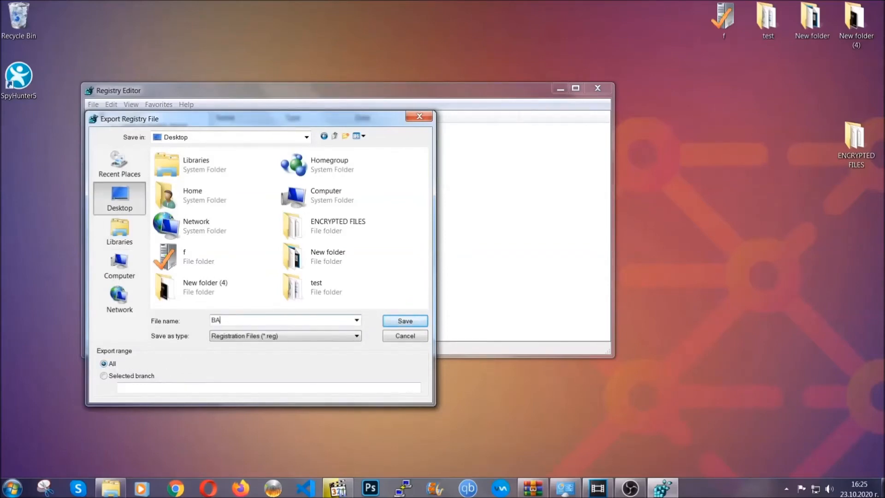
pyautogui.write('CKUP')
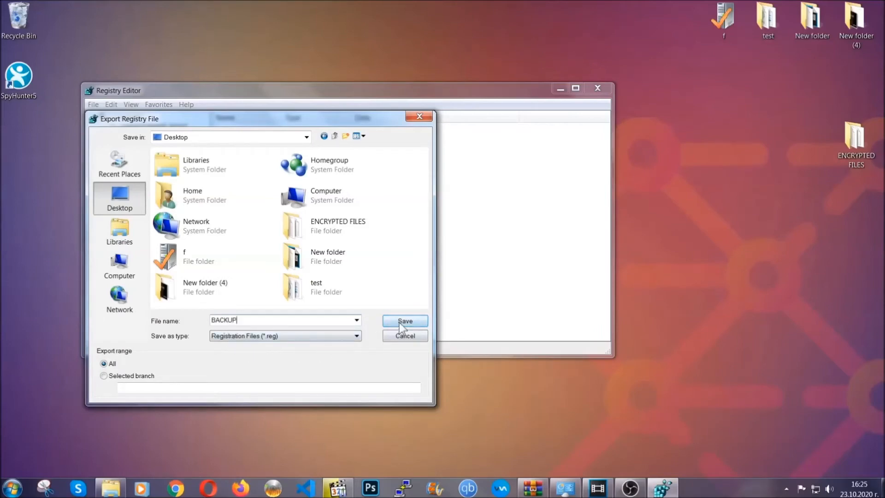
pyautogui.click(404, 321)
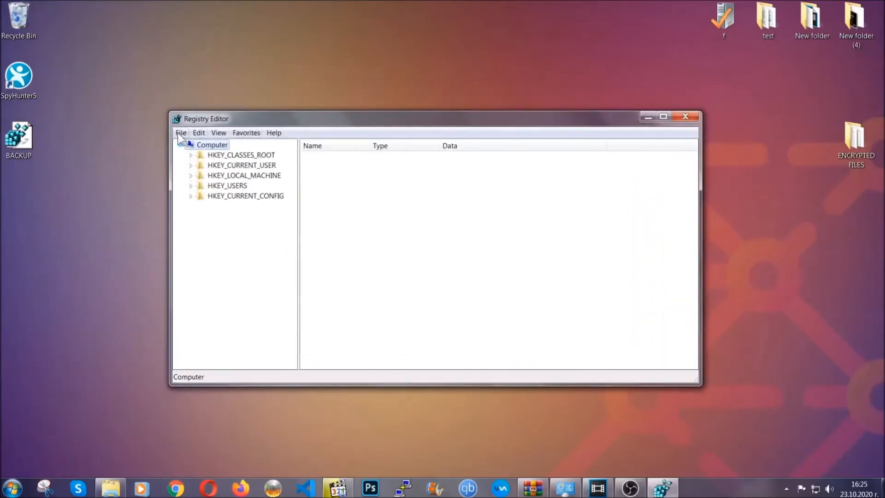
# Bring up the File menu's Export option again for another registry backup
pyautogui.click(181, 133)
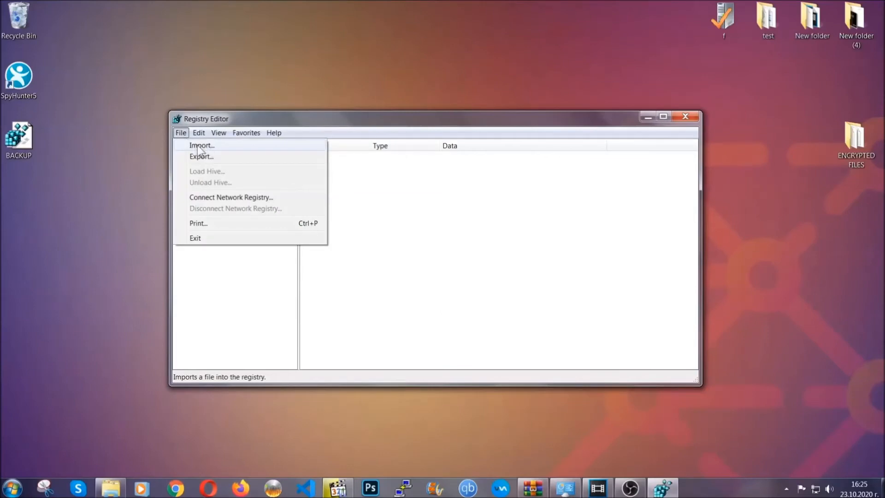
pyautogui.click(181, 132)
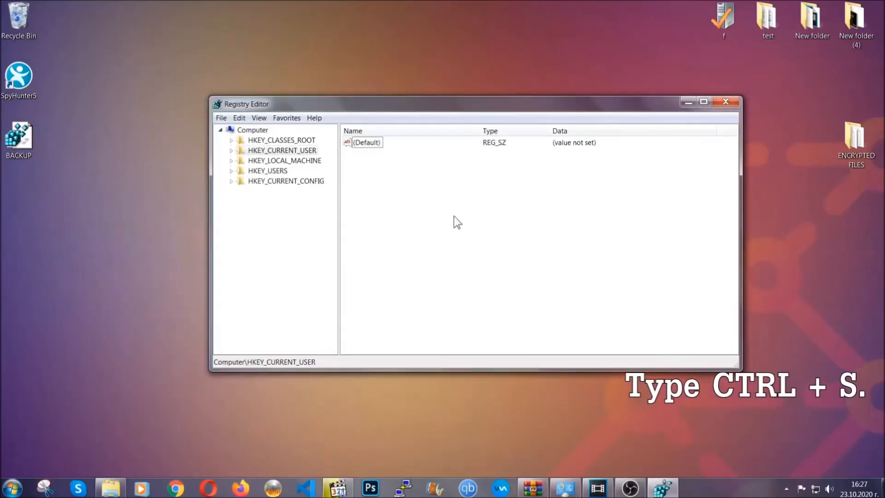
# Find the RunOnce key and show the values of the neighbouring Run key
pyautogui.press('ctrl+f')
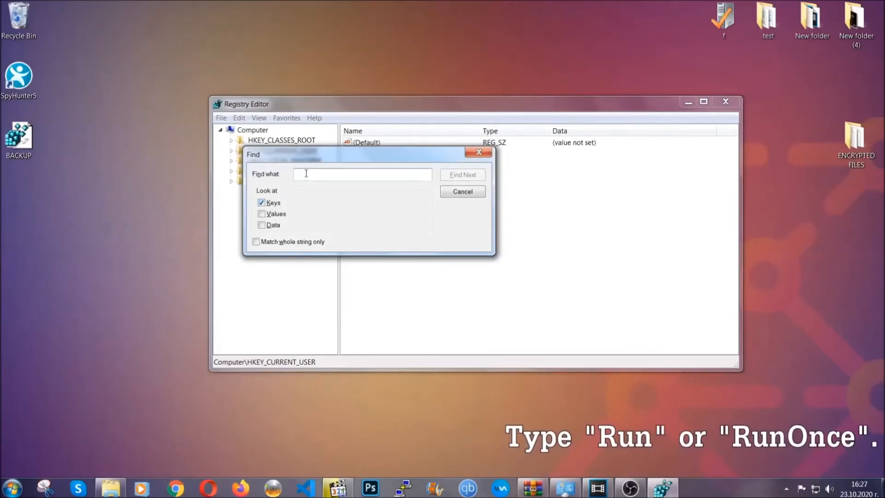
pyautogui.write('RunOnce')
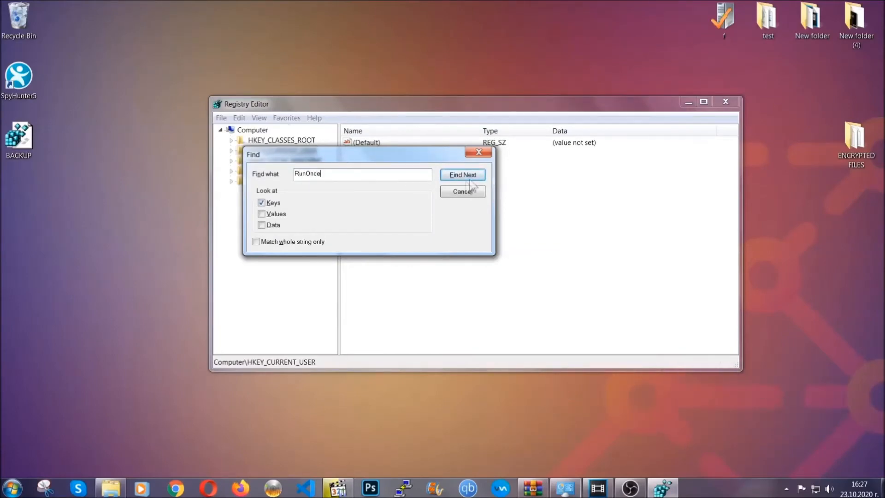
pyautogui.click(461, 175)
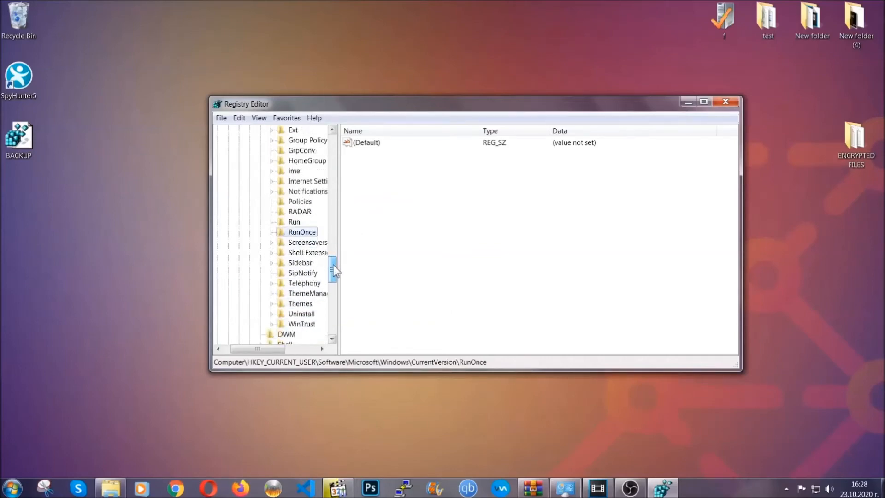
pyautogui.click(294, 222)
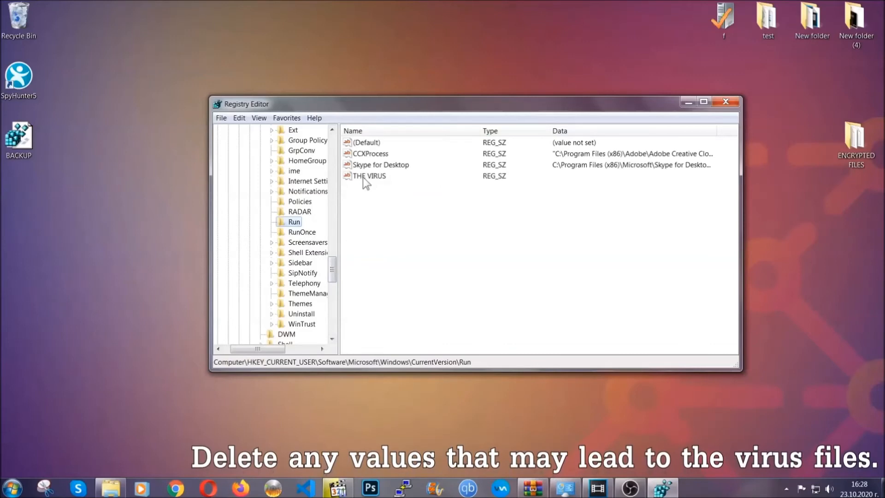
# Delete the THE VIRUS value from the Run key and close Registry Editor
pyautogui.rightClick(370, 175)
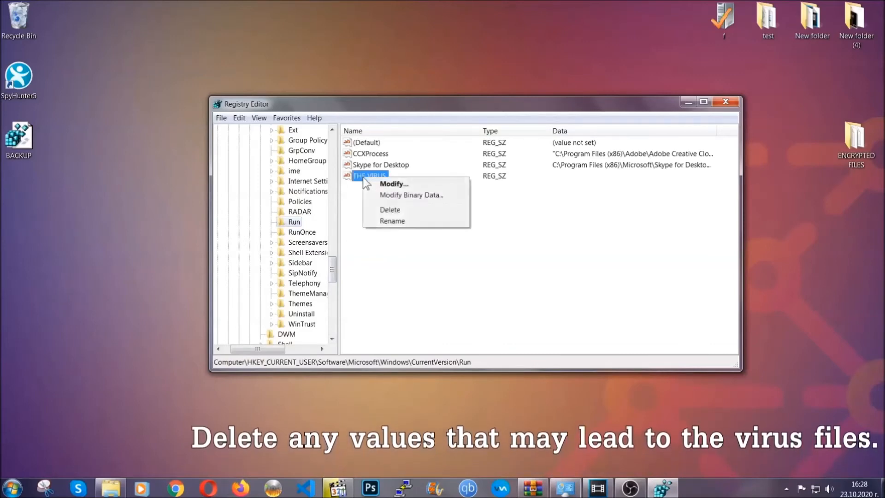
pyautogui.click(390, 209)
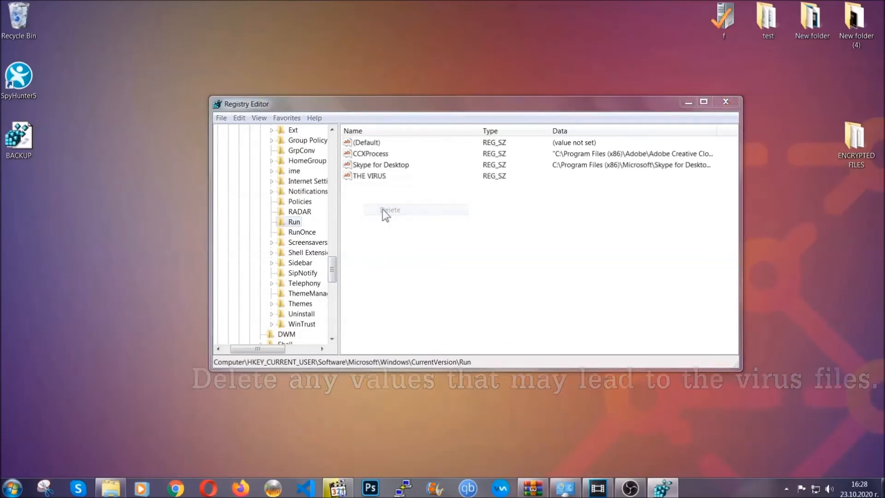
pyautogui.click(389, 210)
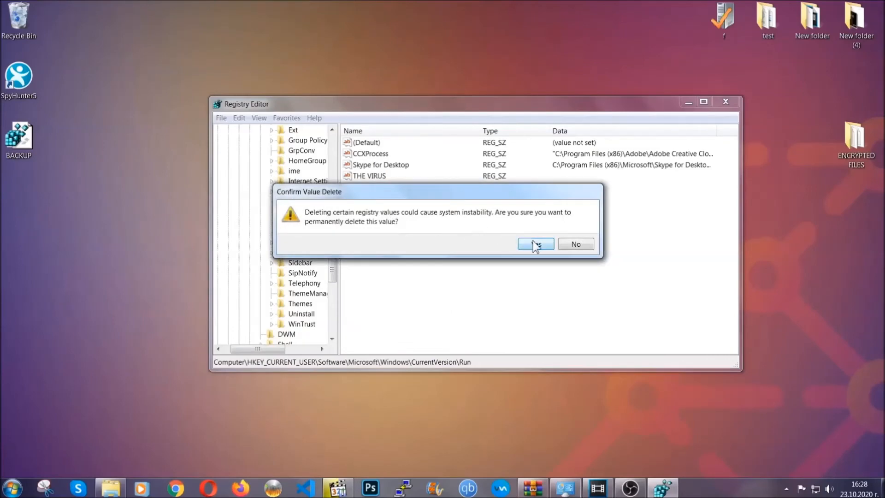
pyautogui.click(534, 243)
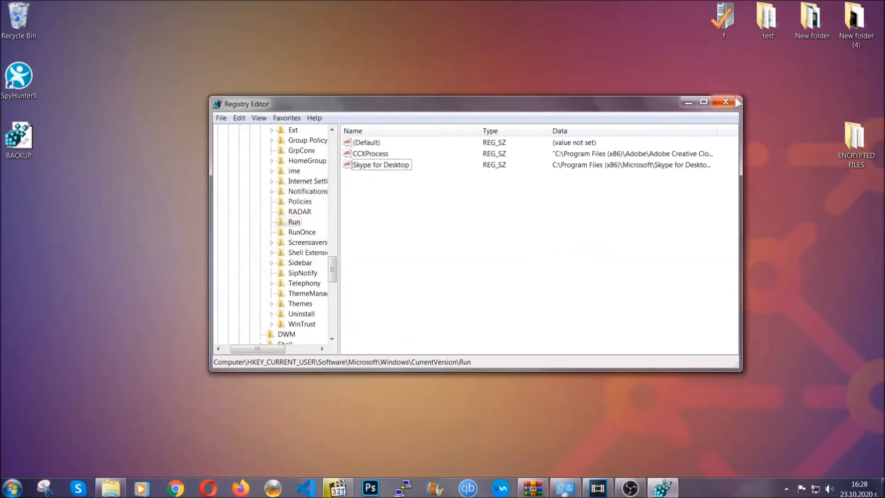
pyautogui.click(725, 102)
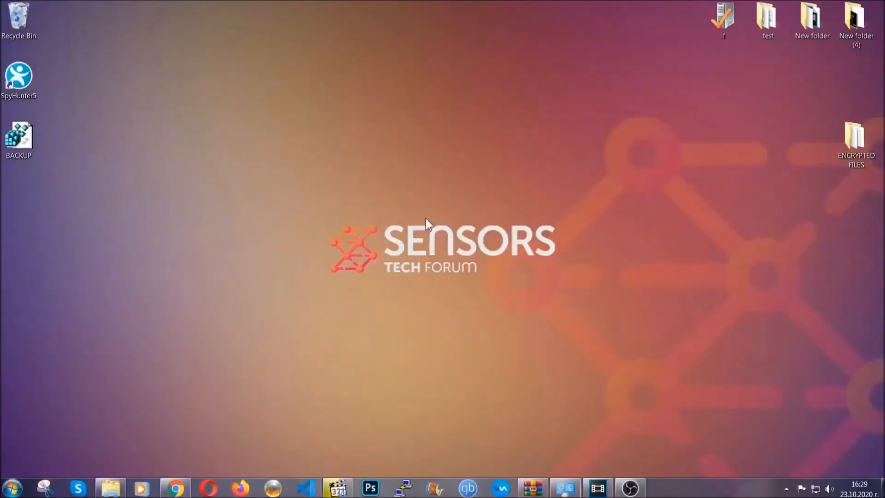
pyautogui.moveTo(276, 334)
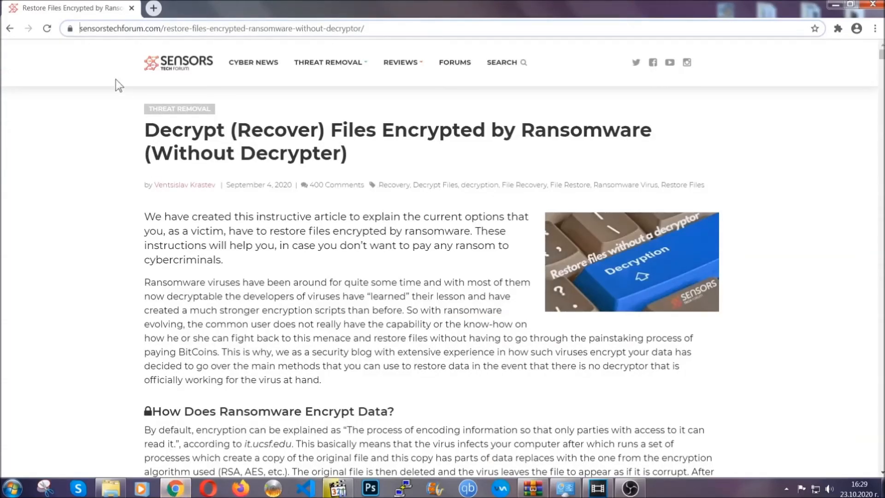
# Highlight the sensorstechforum article URL and scroll to its list of six restore methods
pyautogui.click(222, 28)
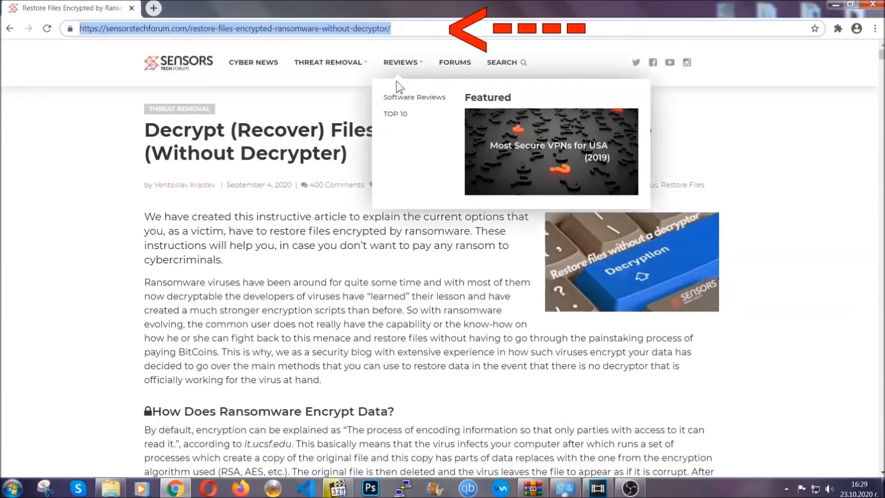
pyautogui.scroll(-3)
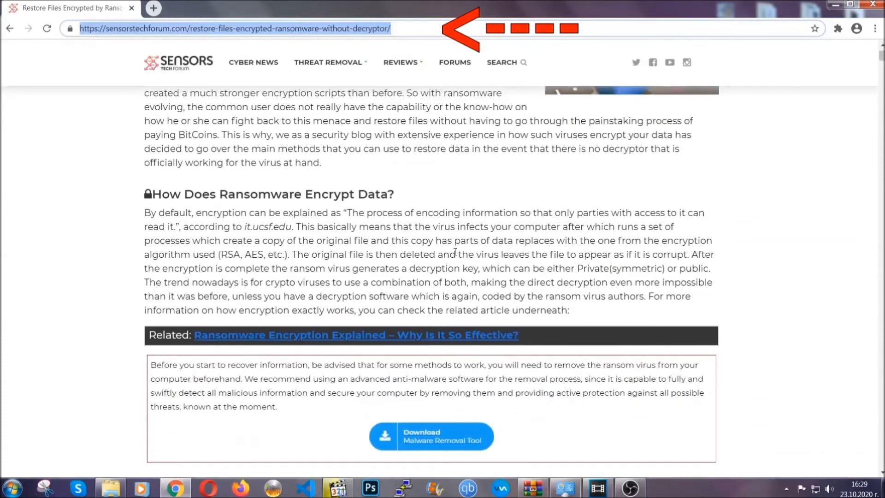
pyautogui.scroll(-3)
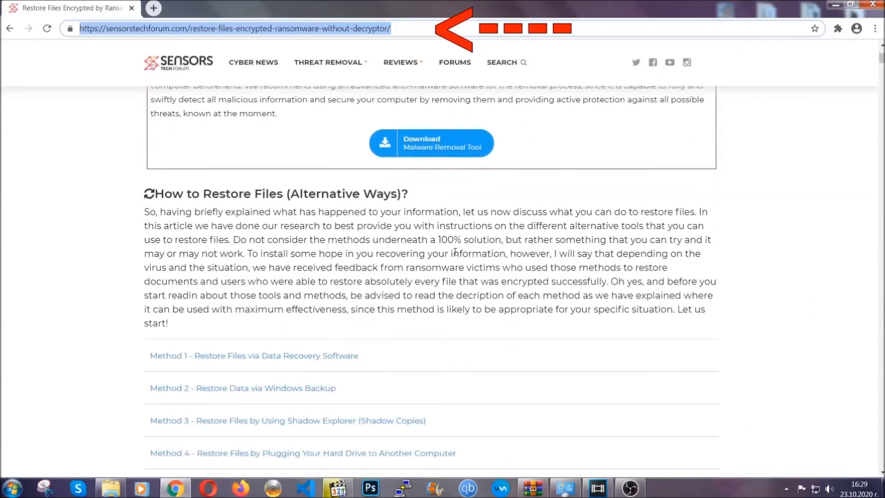
pyautogui.scroll(-3)
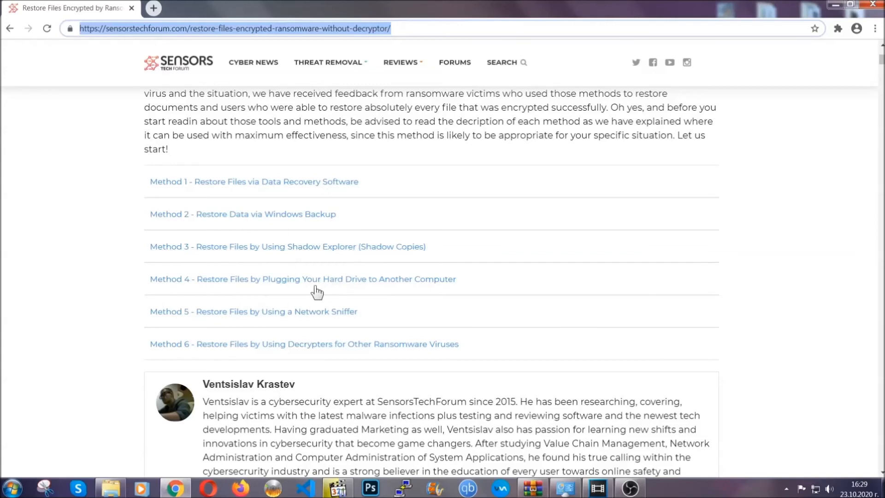
# Expand Method 2 (Windows Backup) and read through its restore steps
pyautogui.click(242, 214)
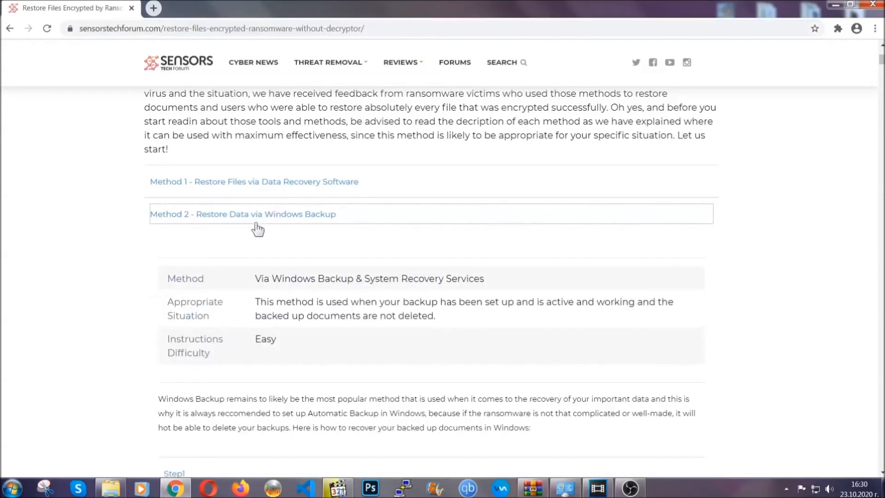
pyautogui.moveTo(257, 278); pyautogui.dragTo(316, 350)
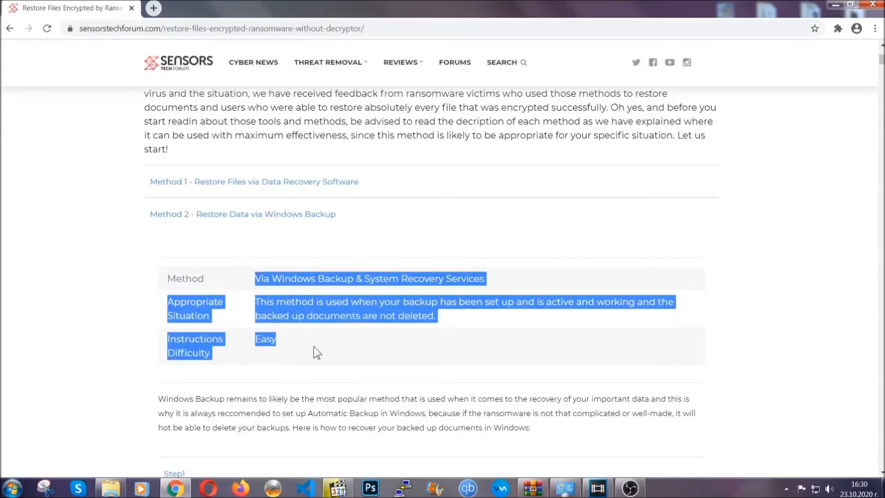
pyautogui.scroll(-3)
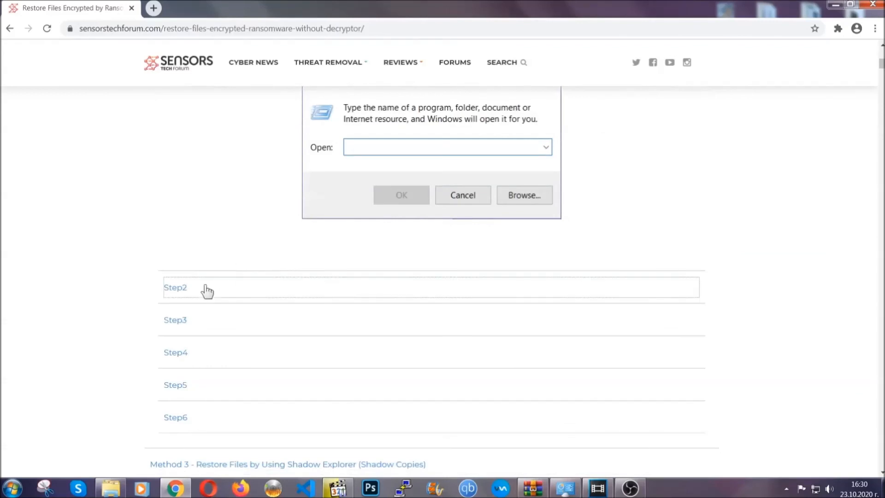
pyautogui.write('ms-settings:windowsupdate')
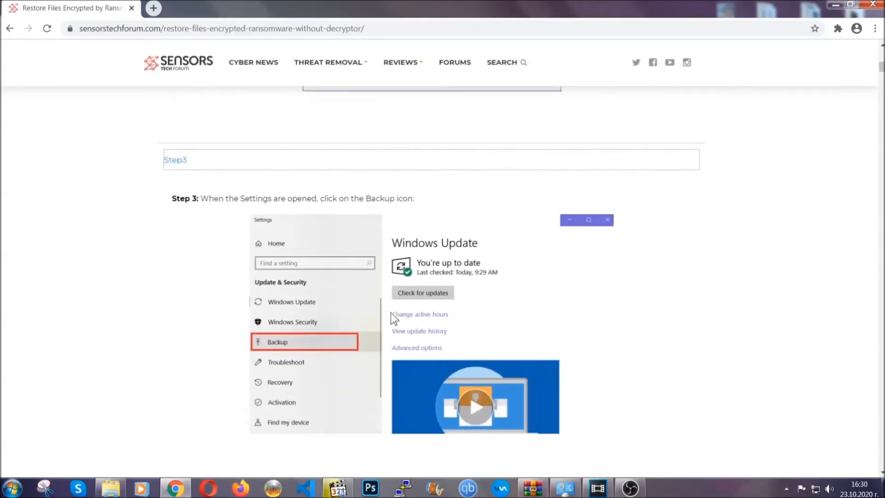
pyautogui.scroll(-3)
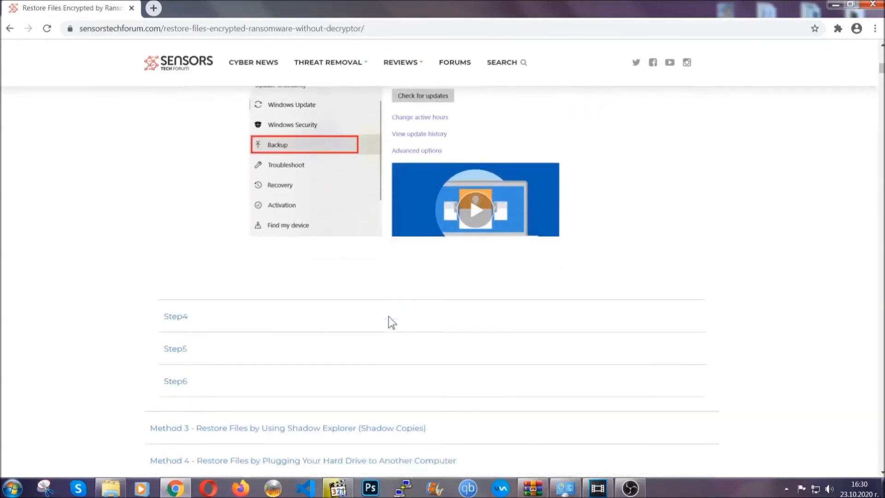
pyautogui.scroll(-3)
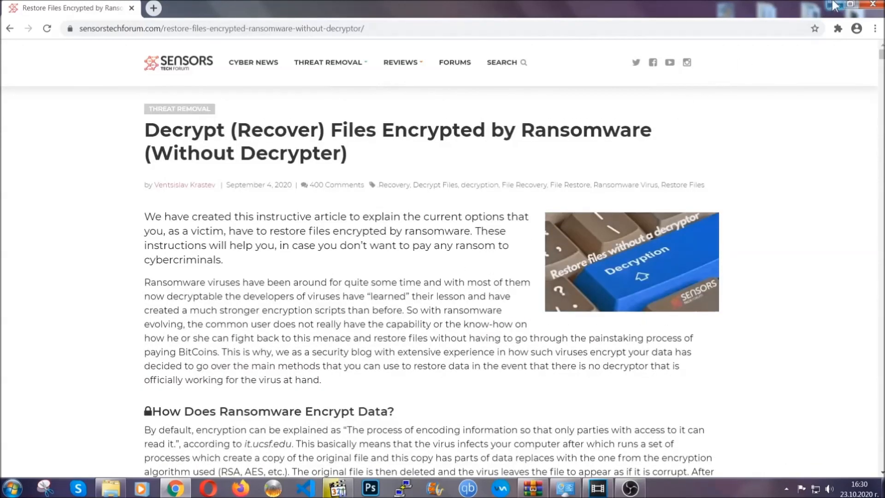
# Close Google Chrome, returning to the desktop
pyautogui.click(852, 4)
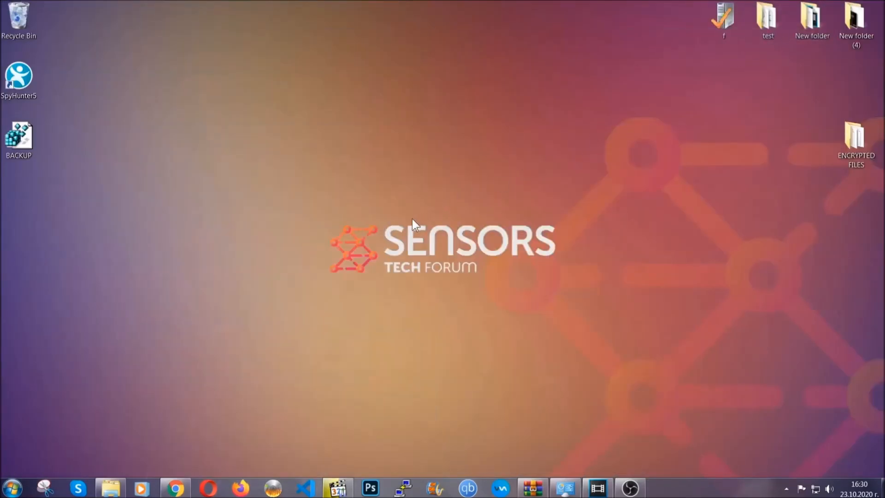